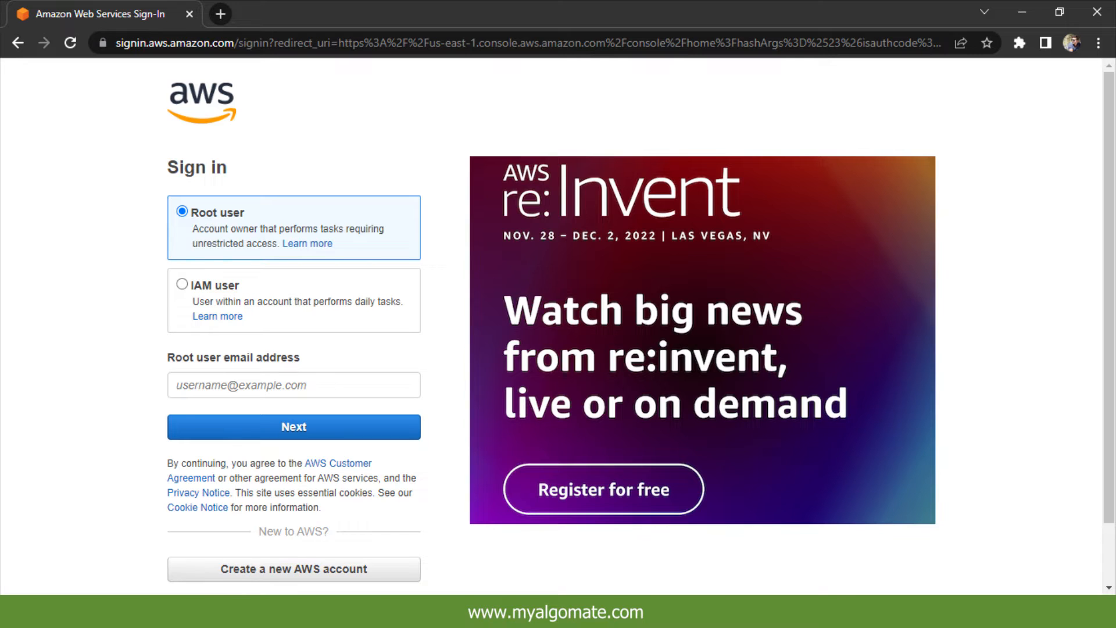
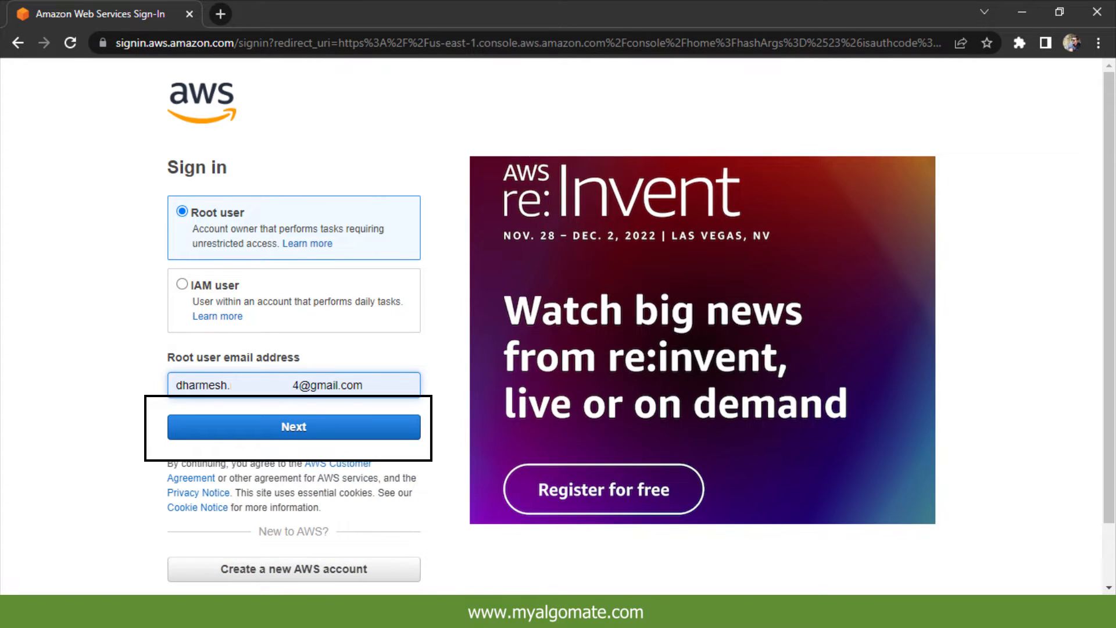
{"action": "left_click", "coordinate": [292, 426]}
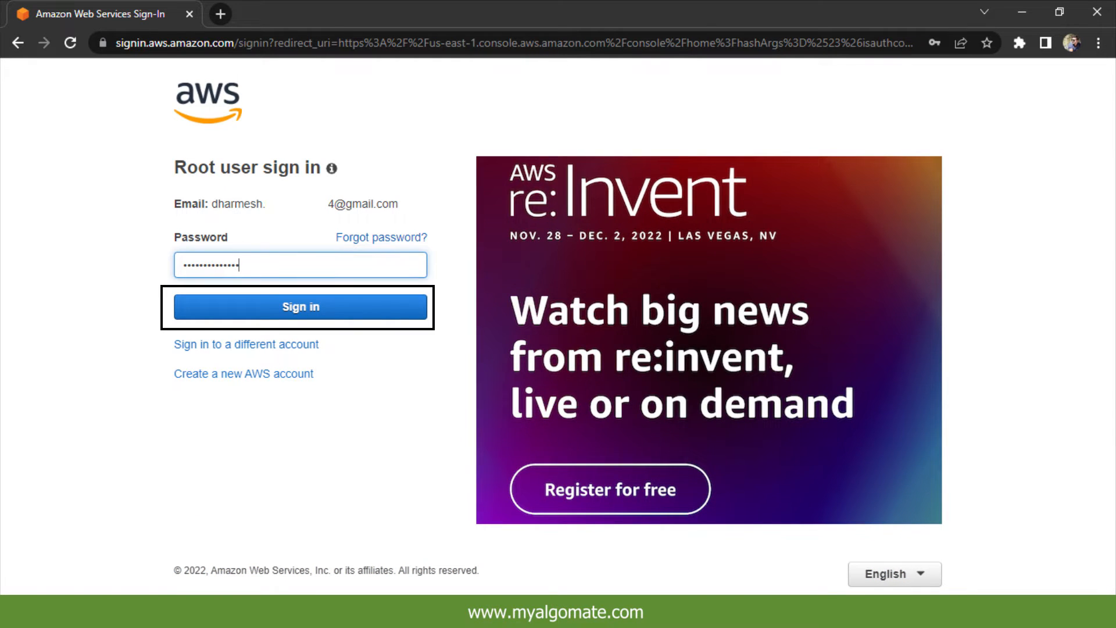
{"action": "left_click", "coordinate": [300, 306]}
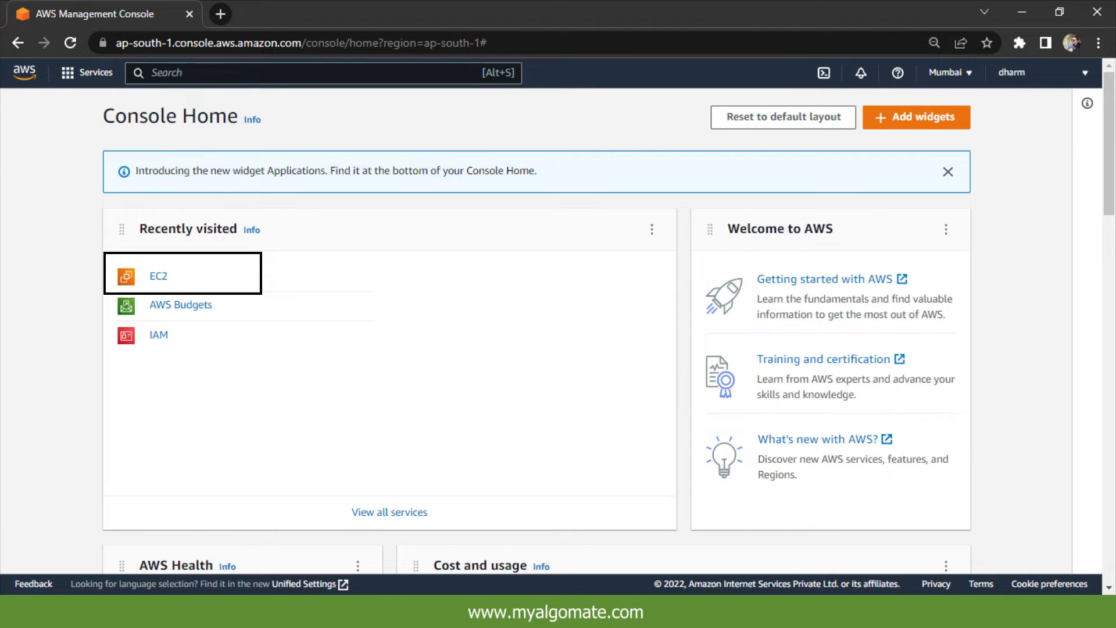
Search for EC2 and list its running instances, showing the single t2.micro.
{"action": "type", "text": "ec2"}
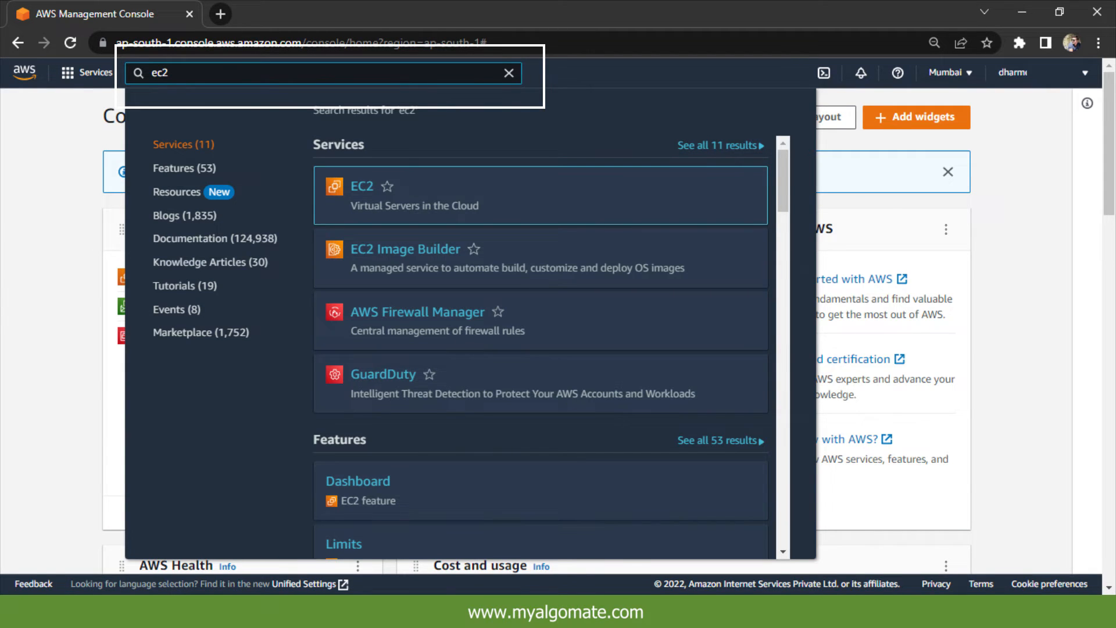
{"action": "left_click", "coordinate": [362, 186]}
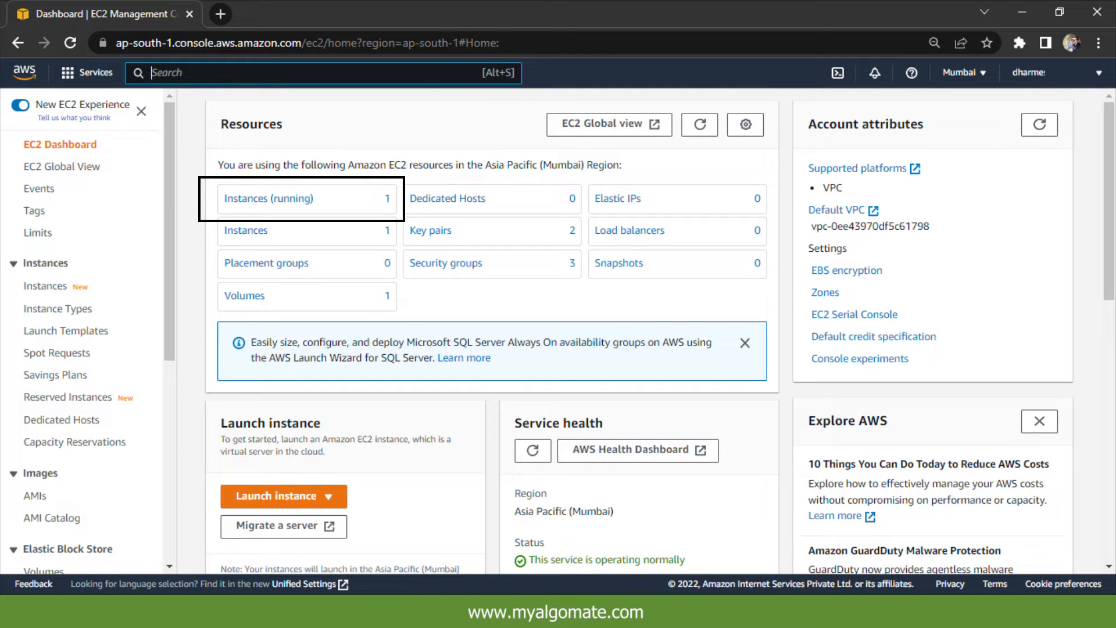
{"action": "left_click", "coordinate": [269, 197]}
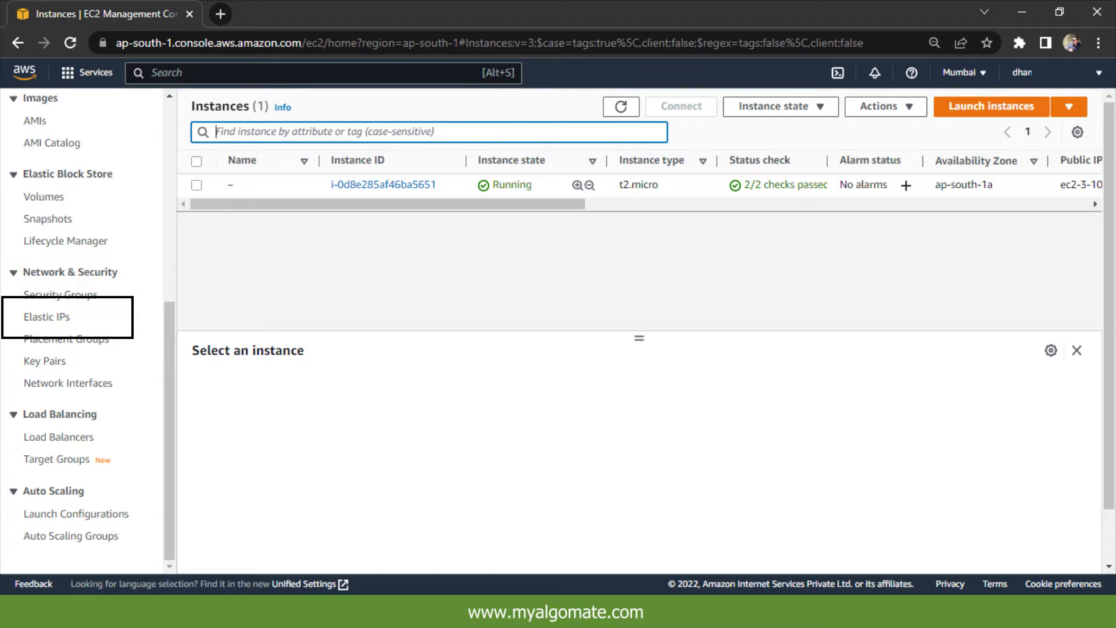
Allocate new Elastic IP 65.2.89.53 from Amazon's IPv4 pool on the Elastic IPs page.
{"action": "left_click", "coordinate": [47, 316]}
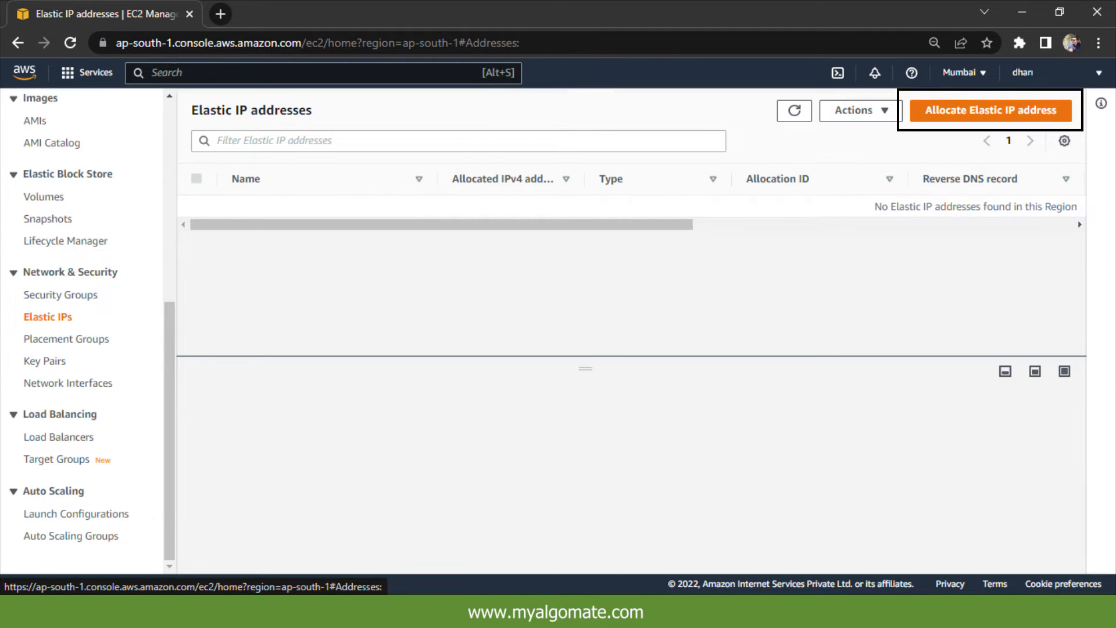
{"action": "left_click", "coordinate": [989, 110]}
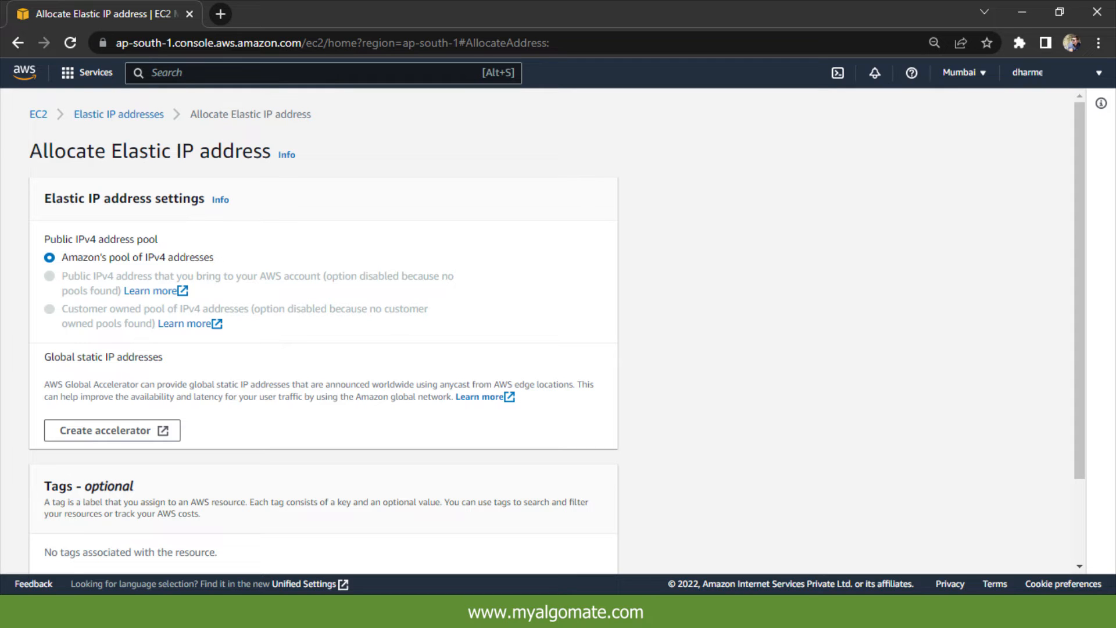
{"action": "scroll", "scroll_direction": "down", "scroll_amount": 3}
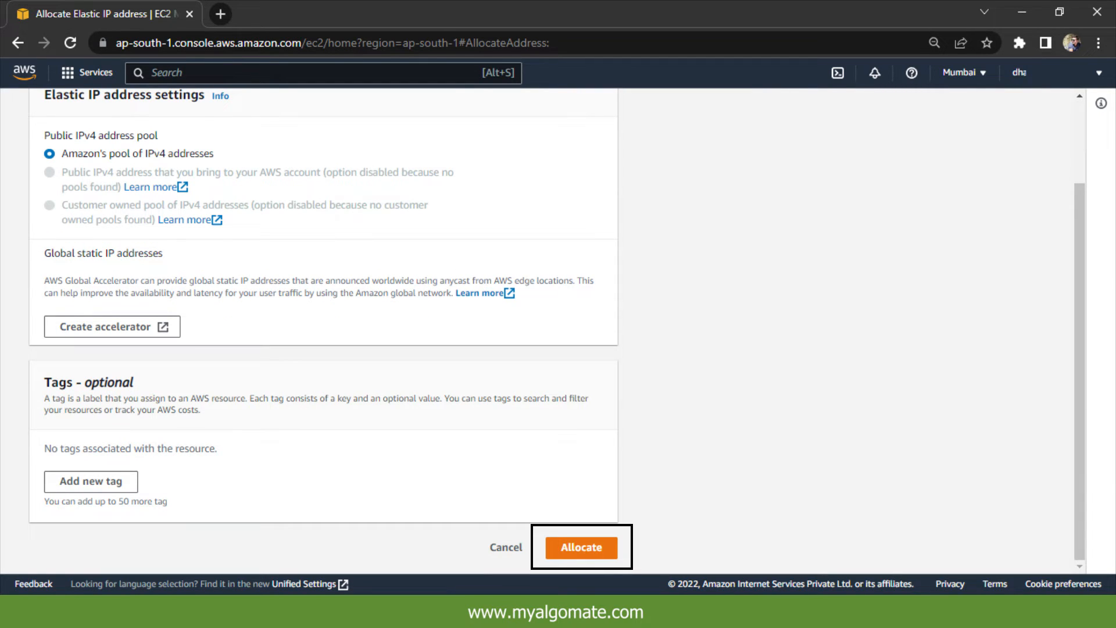
{"action": "left_click", "coordinate": [580, 547]}
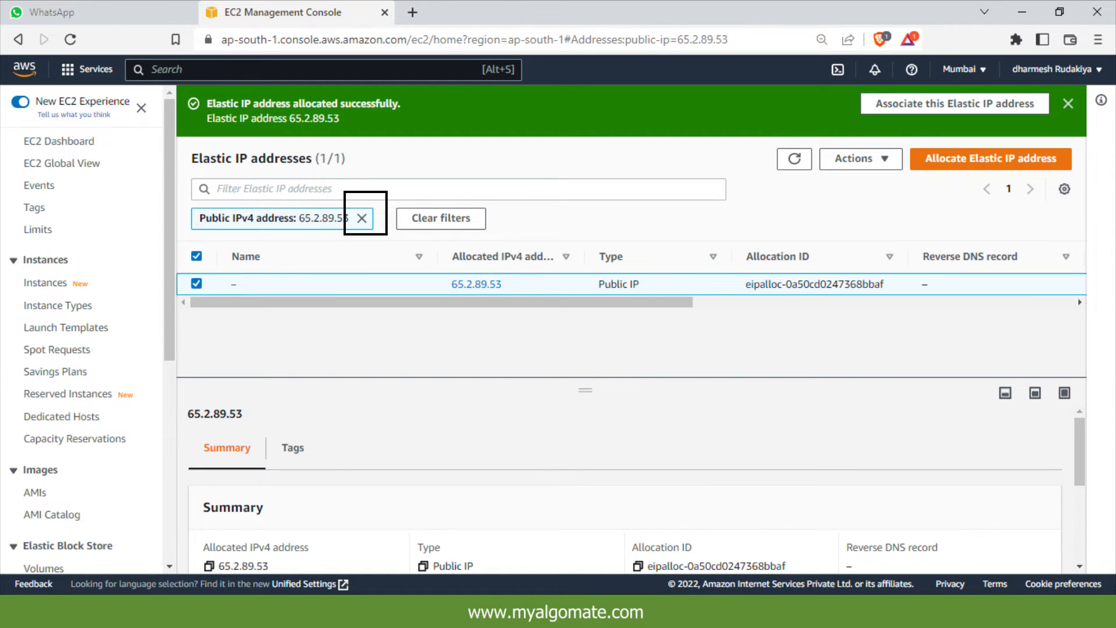
Associate Elastic IP 3.108.203.217 with instance i-0d8e285af46ba5651 via Actions.
{"action": "left_click", "coordinate": [362, 218]}
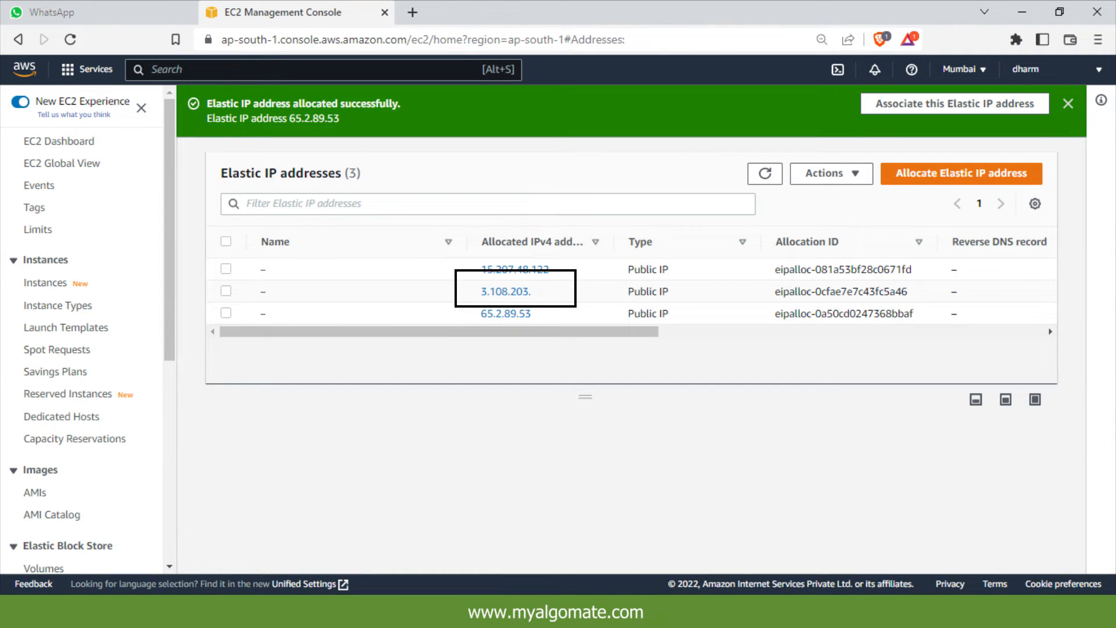
{"action": "left_click", "coordinate": [225, 291]}
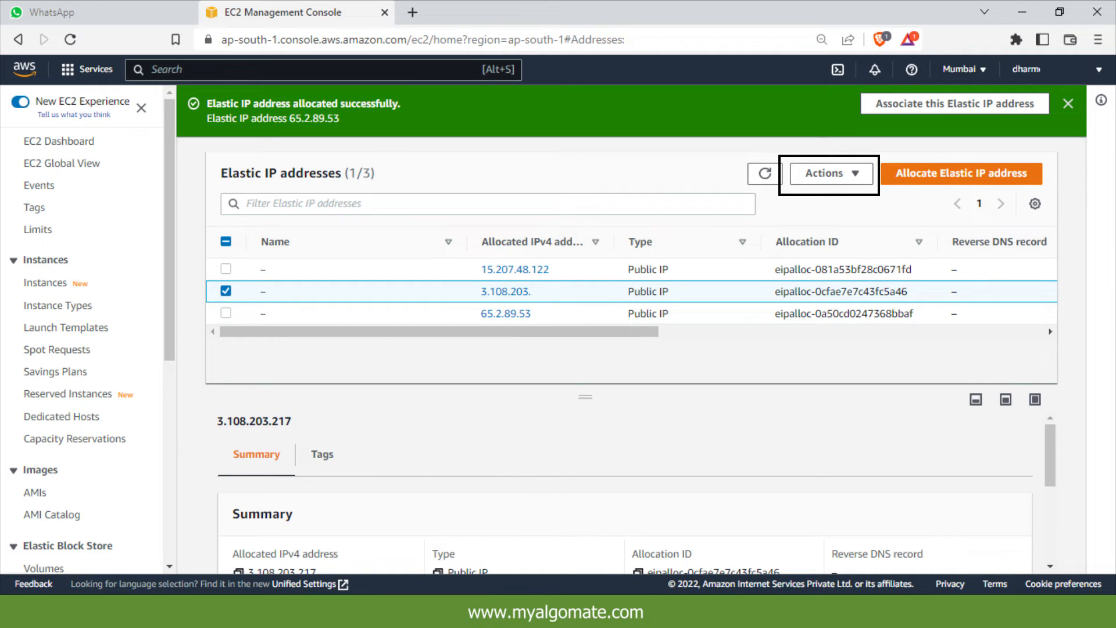
{"action": "left_click", "coordinate": [830, 174]}
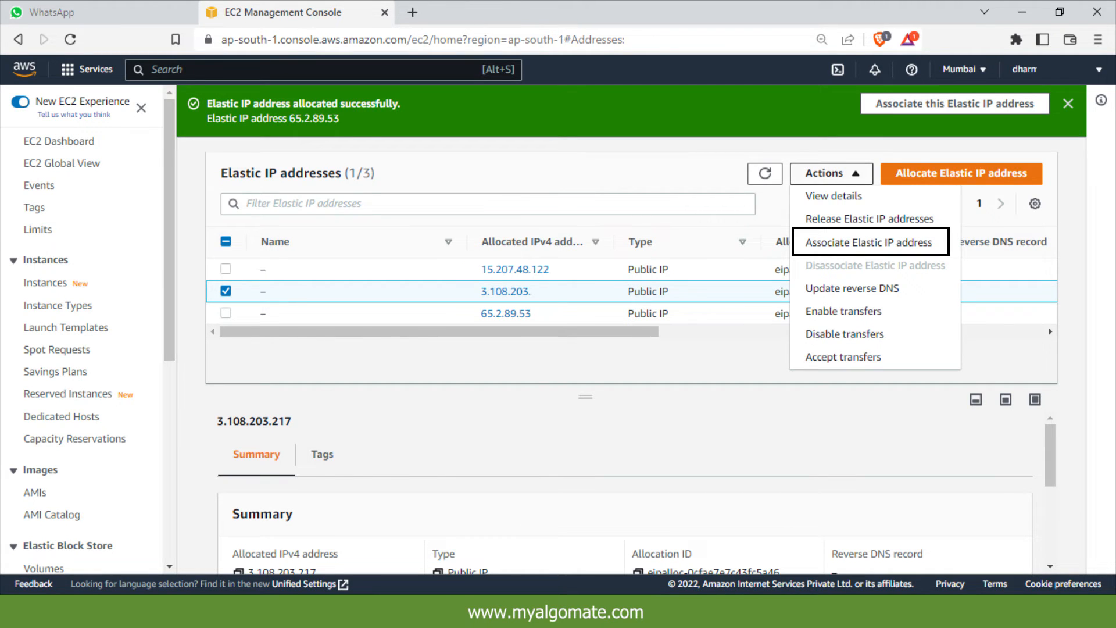
{"action": "left_click", "coordinate": [867, 241]}
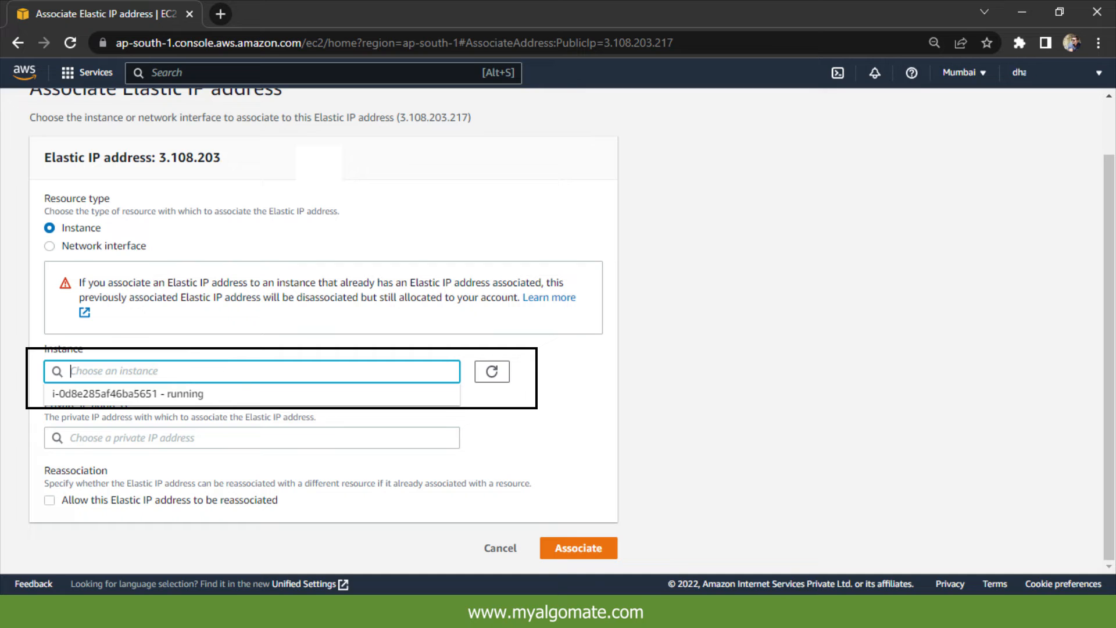
{"action": "left_click", "coordinate": [132, 393]}
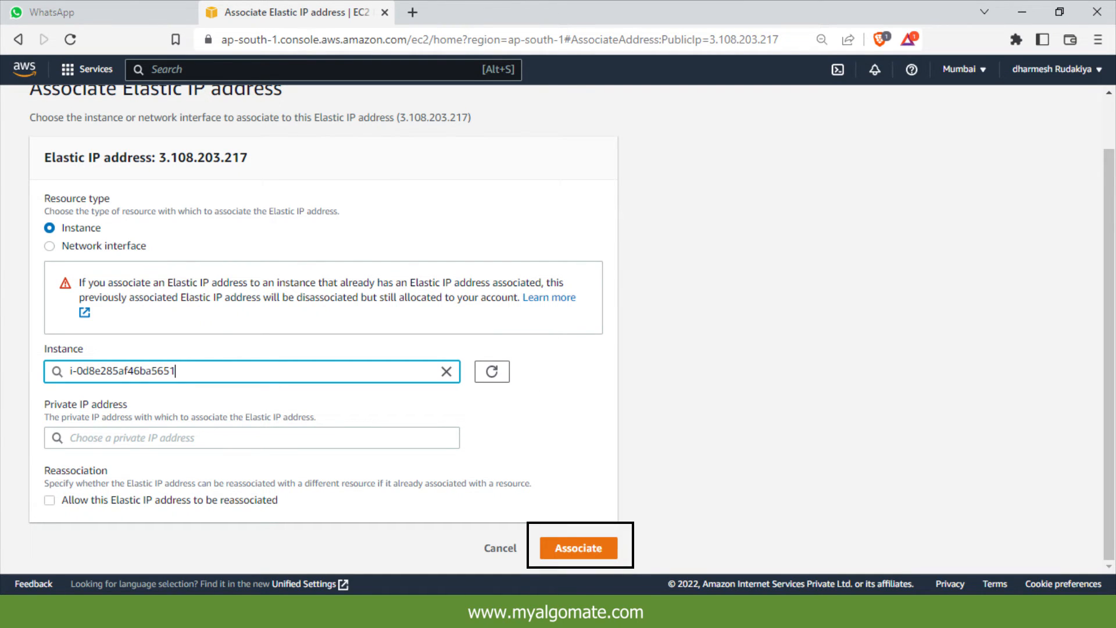
{"action": "left_click", "coordinate": [578, 547]}
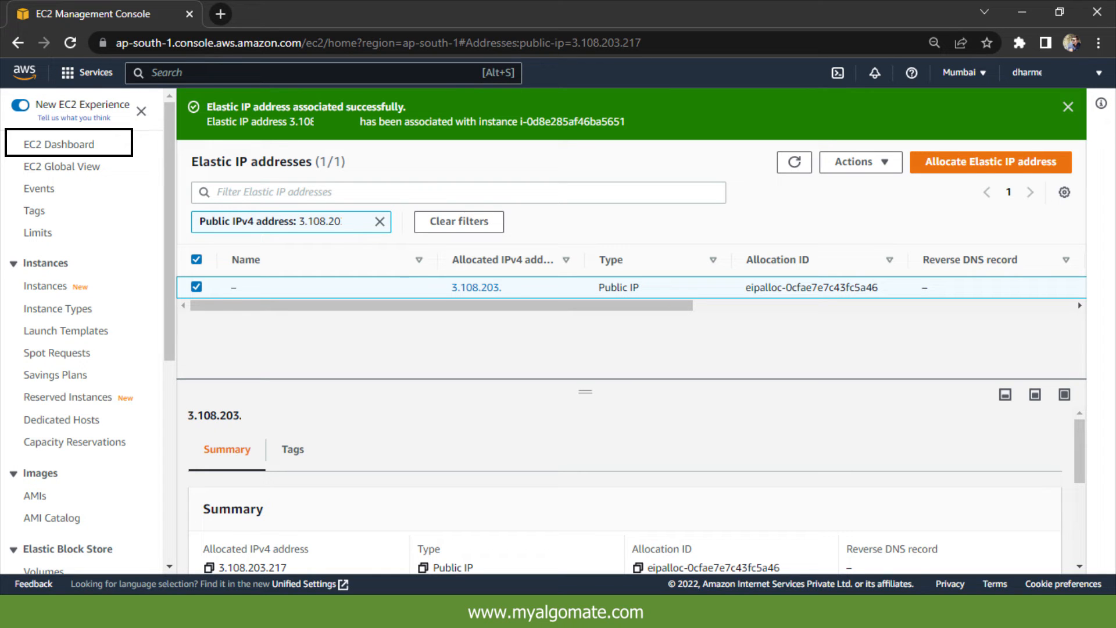
Select the running instance to show its details and Elastic IP 3.108.203.217.
{"action": "left_click", "coordinate": [61, 144]}
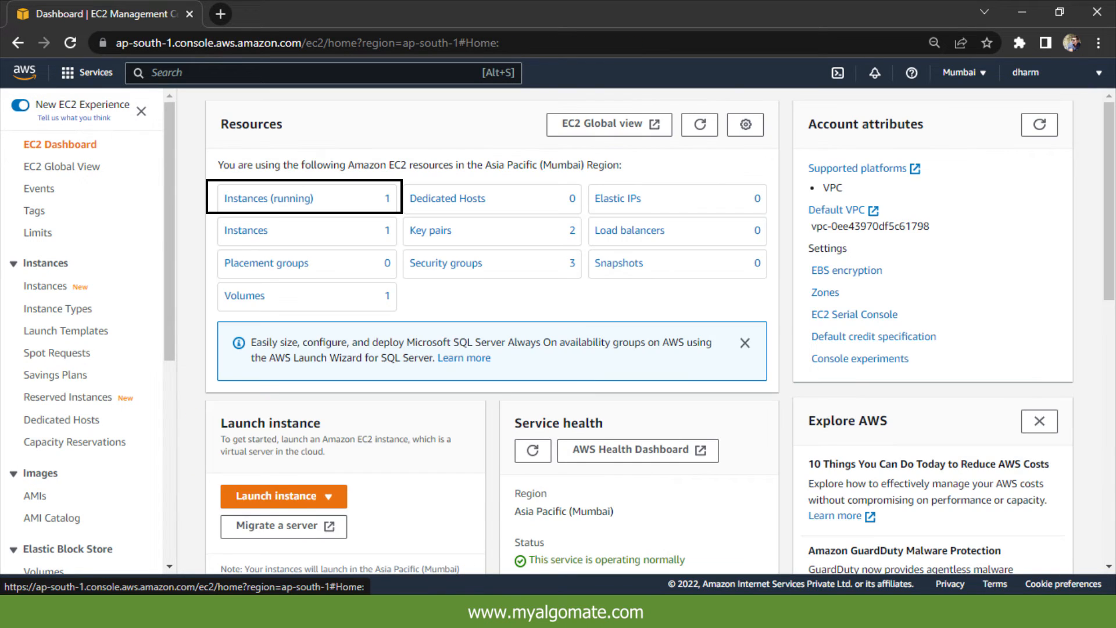
{"action": "left_click", "coordinate": [268, 198]}
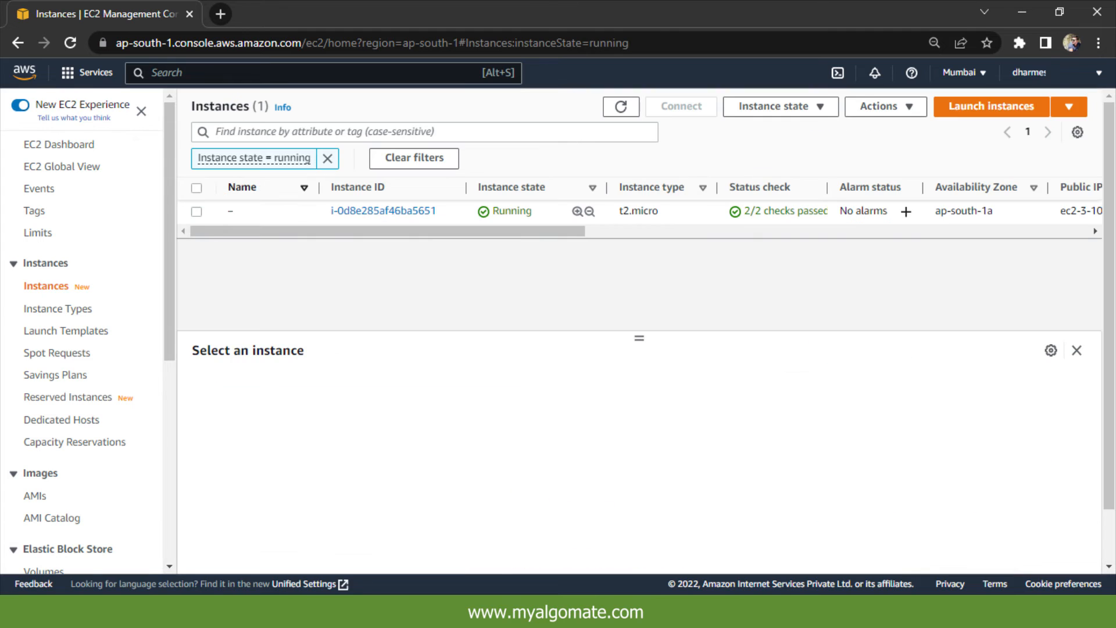
{"action": "scroll", "scroll_direction": "right", "scroll_amount": 3}
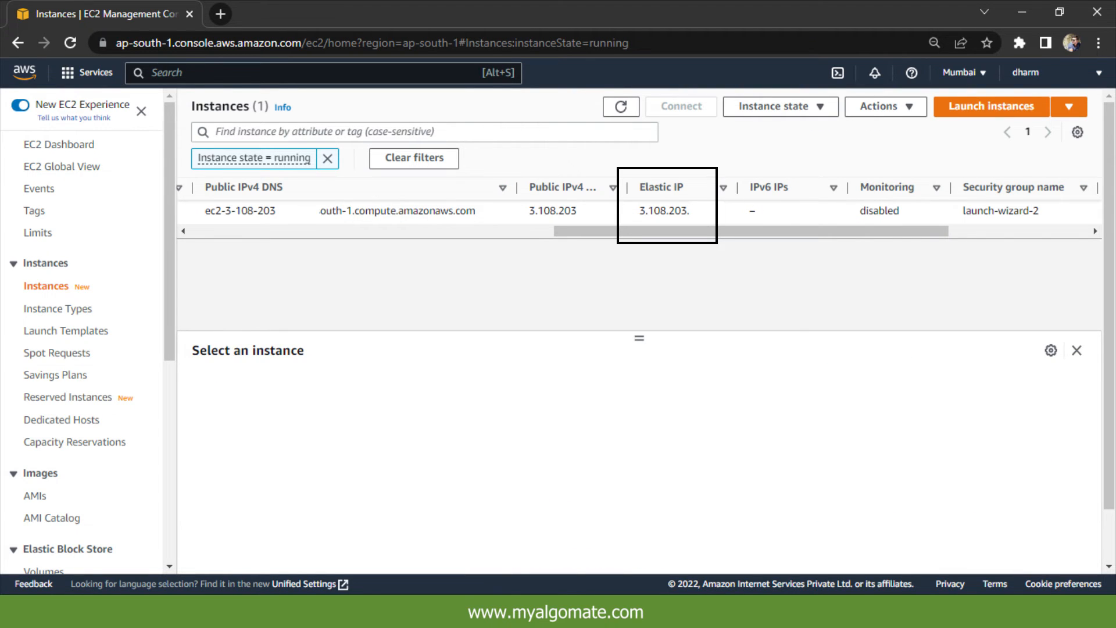
{"action": "left_click", "coordinate": [173, 191]}
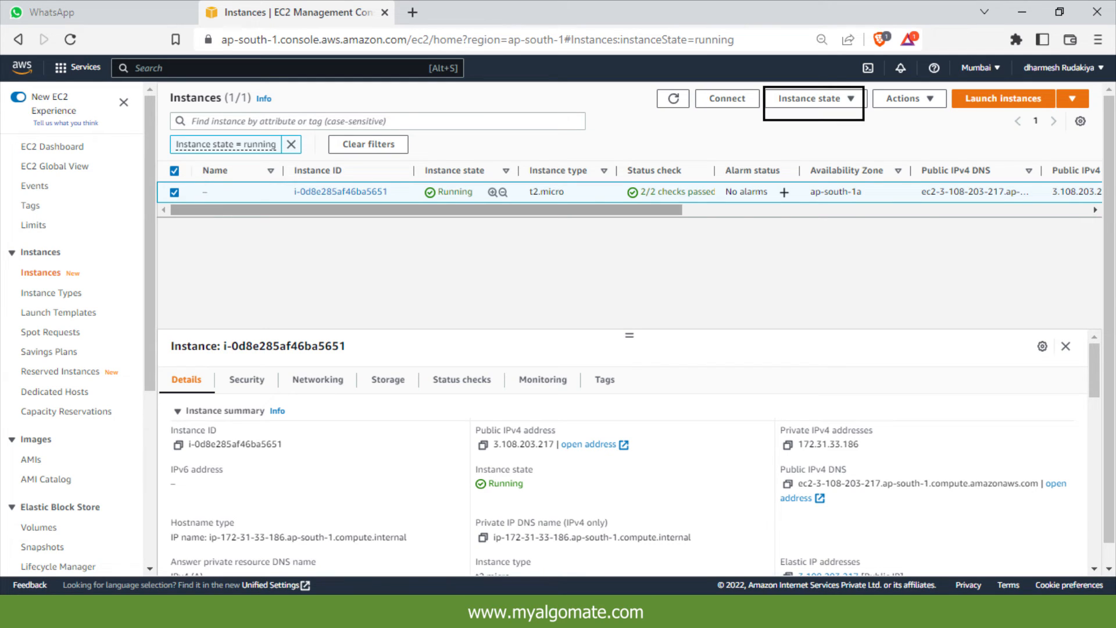
Stop the instance through Instance state, then start it again.
{"action": "left_click", "coordinate": [813, 99]}
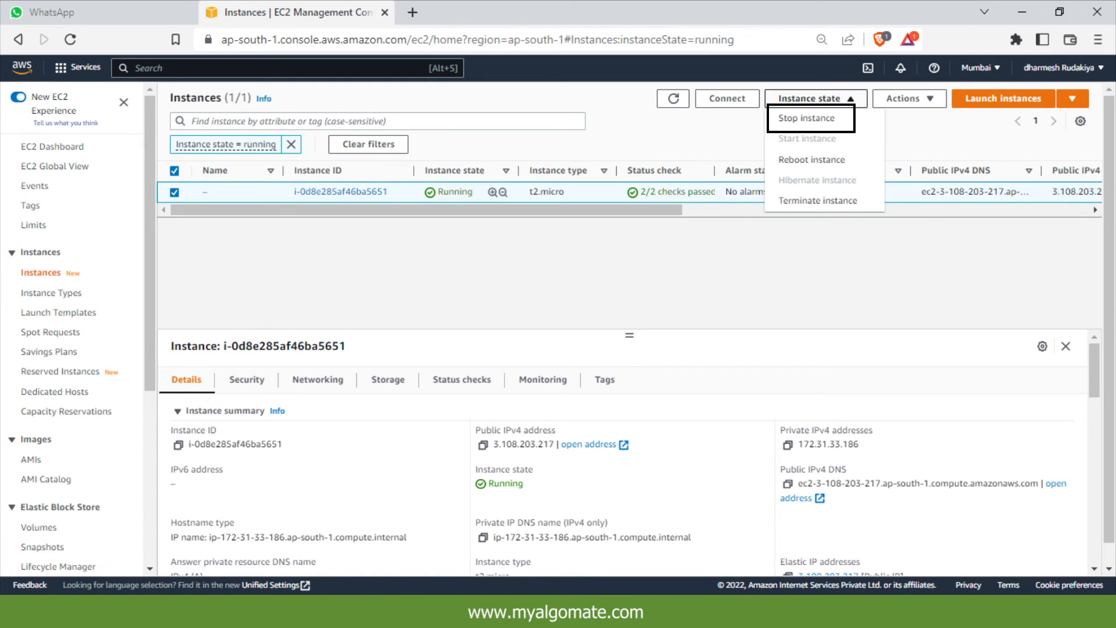
{"action": "left_click", "coordinate": [804, 118]}
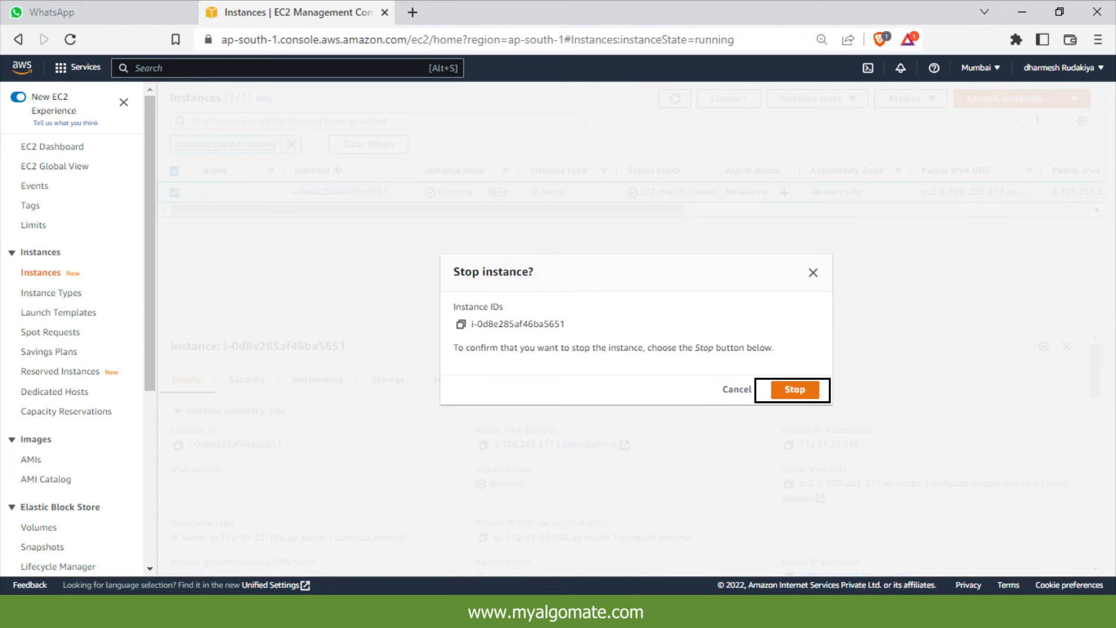
{"action": "left_click", "coordinate": [793, 389]}
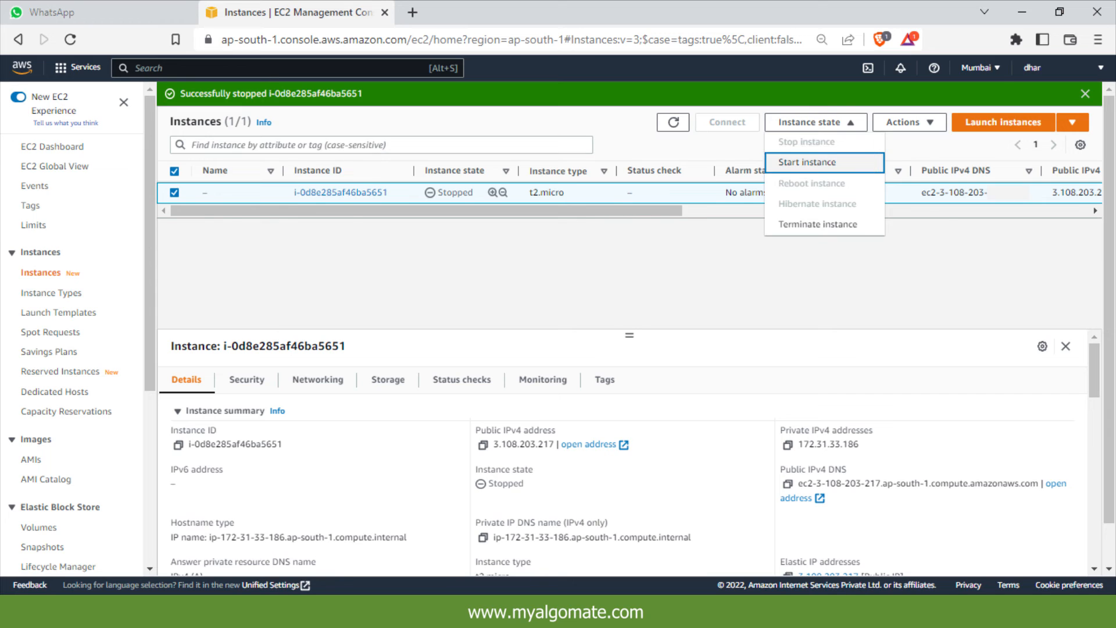
{"action": "left_click", "coordinate": [805, 162]}
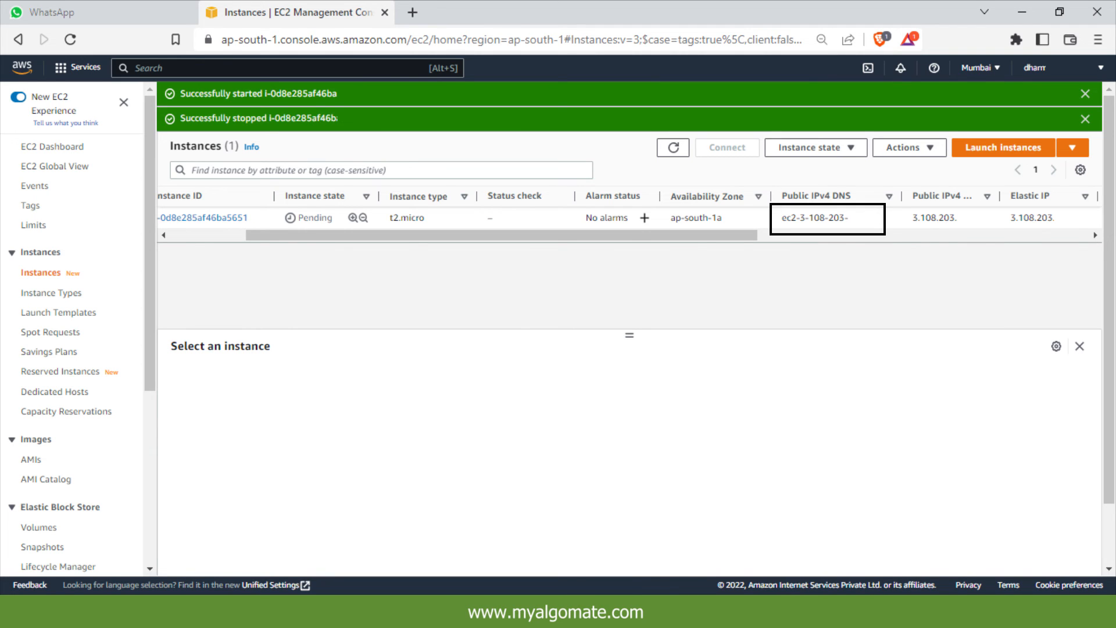
{"action": "left_click", "coordinate": [1034, 68]}
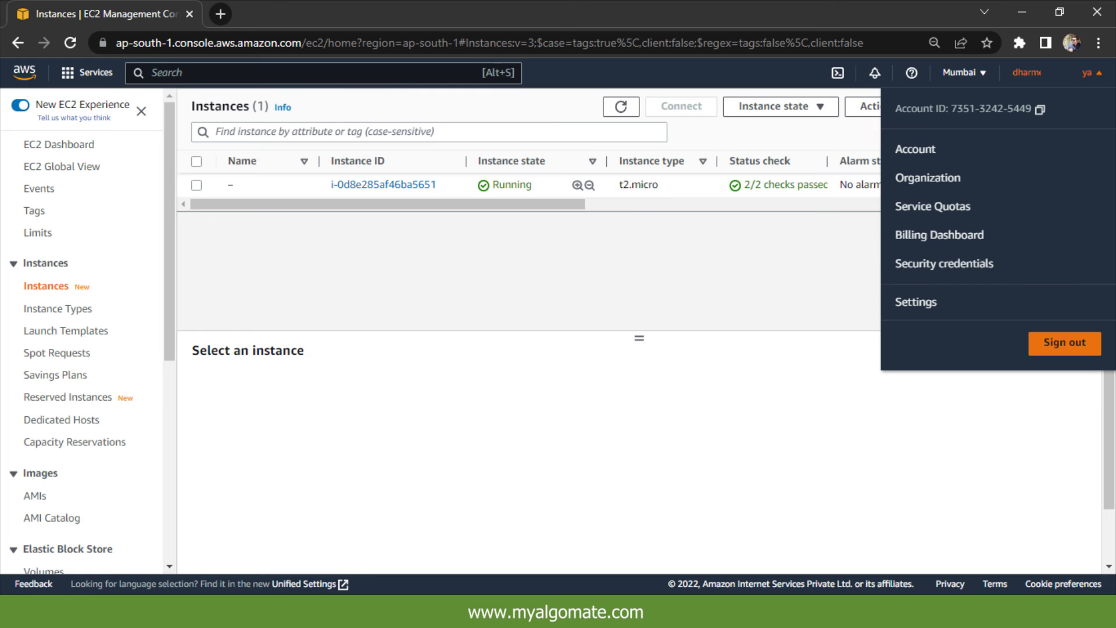